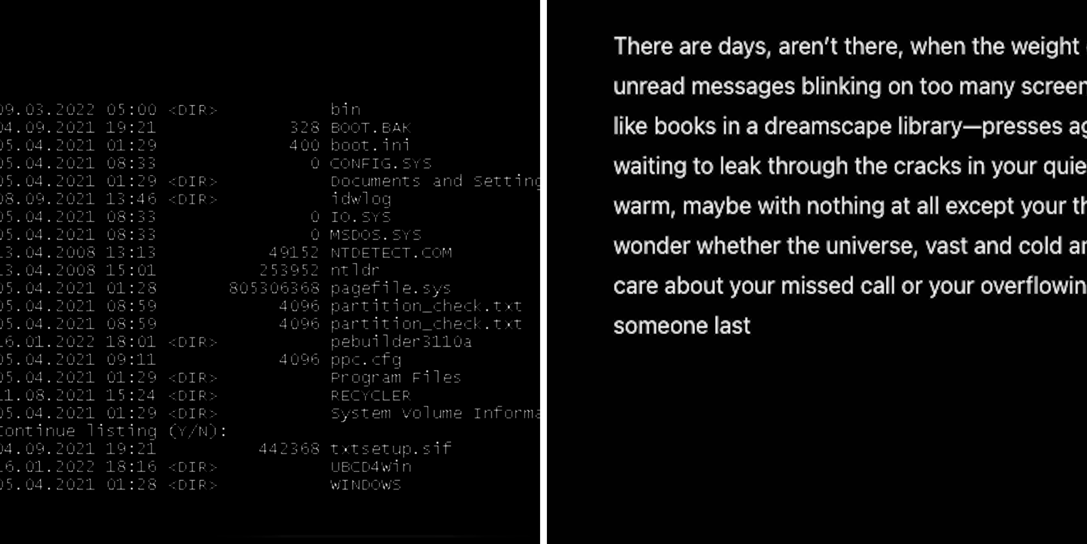
{"action": "type", "text": "help"}
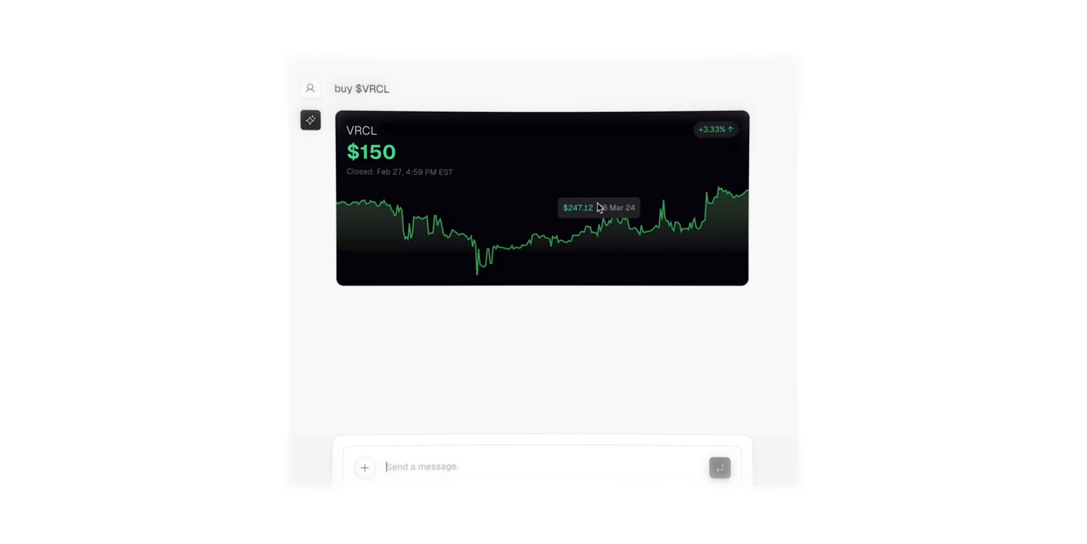
{"action": "type", "text": "what happened on thes"}
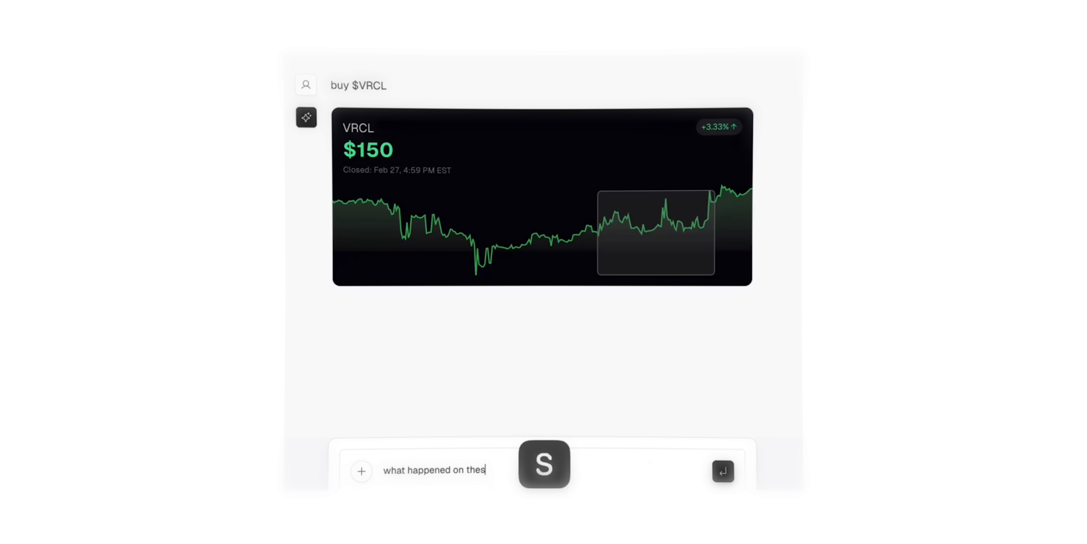